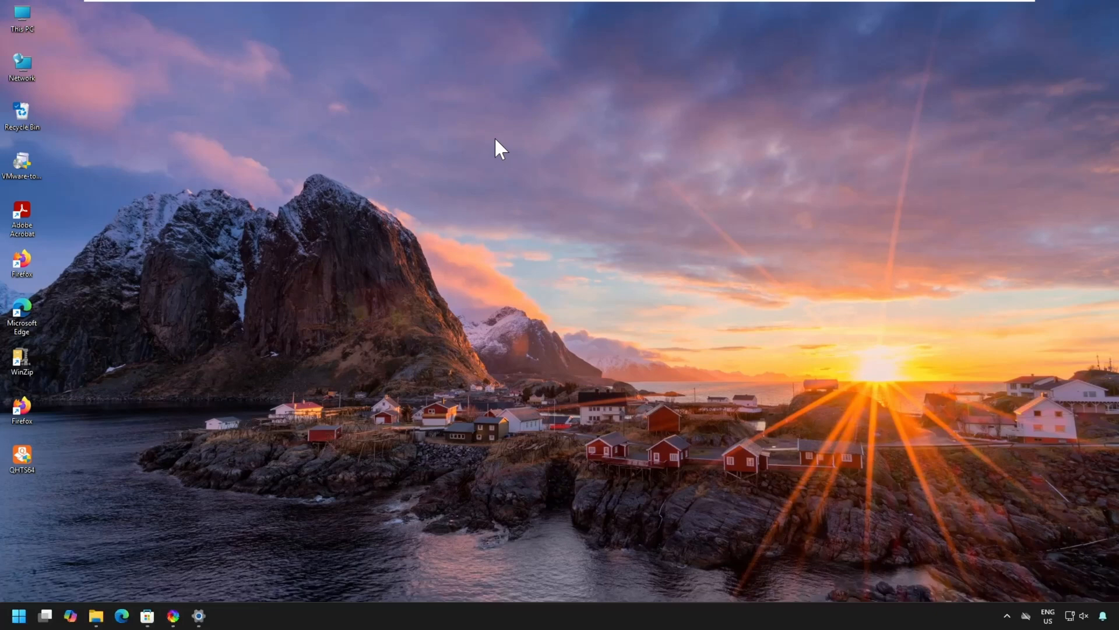
pyautogui.moveTo(77, 532)
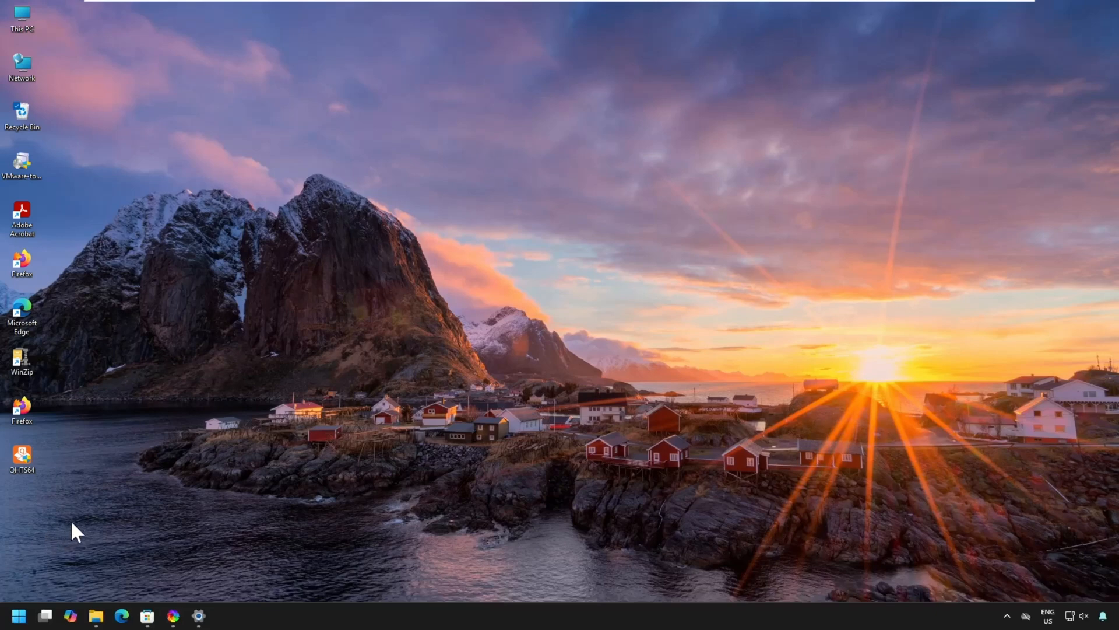
pyautogui.moveTo(166, 431)
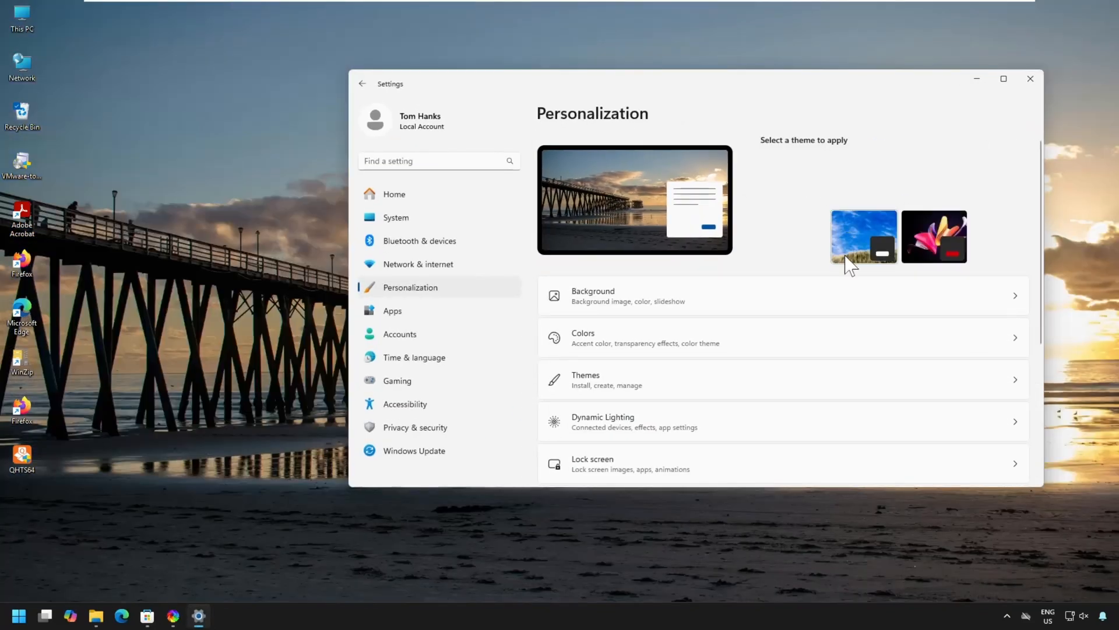
# Show the Themes page listing available themes, with the custom beach-pier theme applied.
pyautogui.click(584, 379)
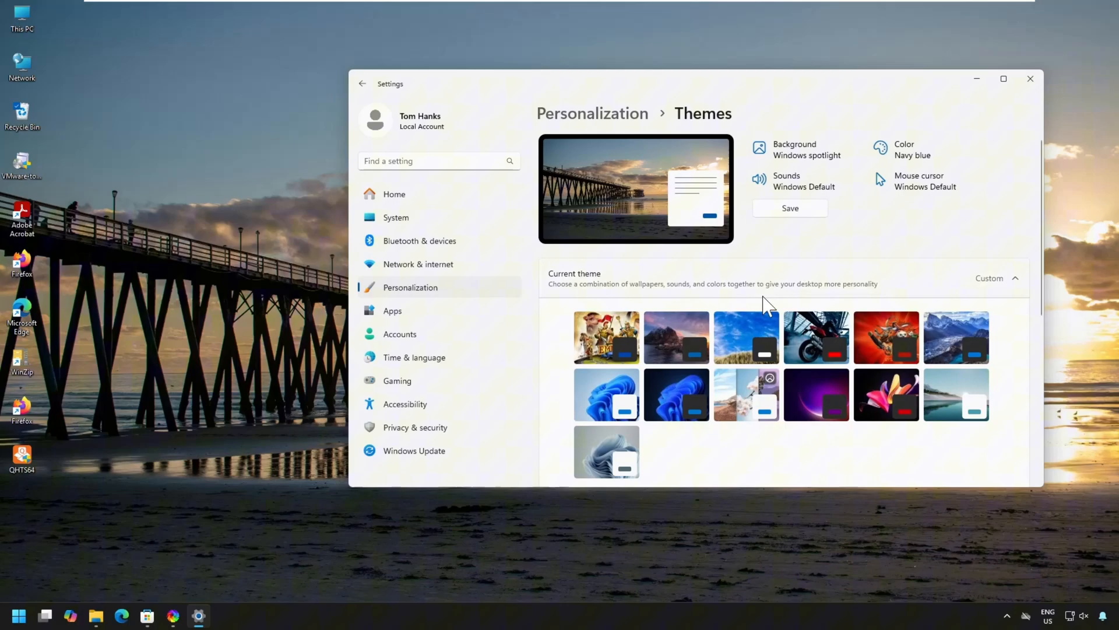